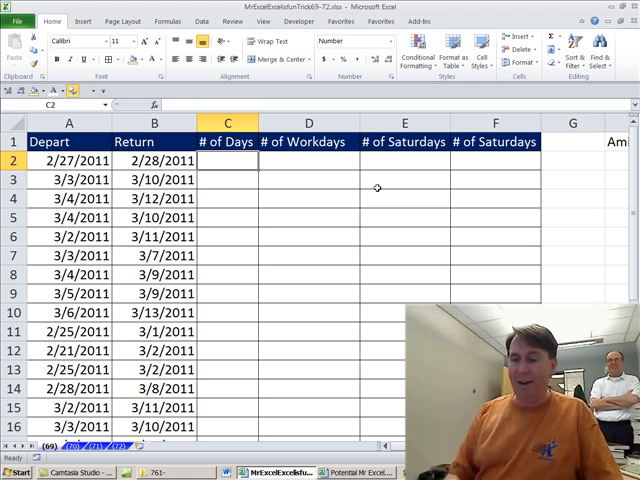
- Enter =B2-A2+1 in C2 and fill it down the # of Days column
{"action": "type", "text": "=B2"}
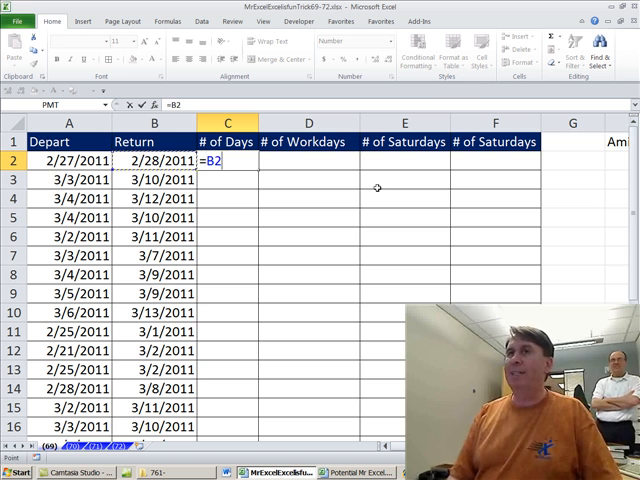
{"action": "type", "text": "-A2"}
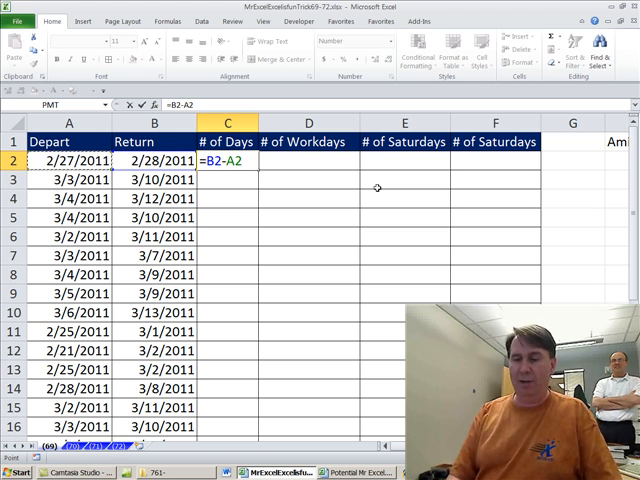
{"action": "type", "text": "+1"}
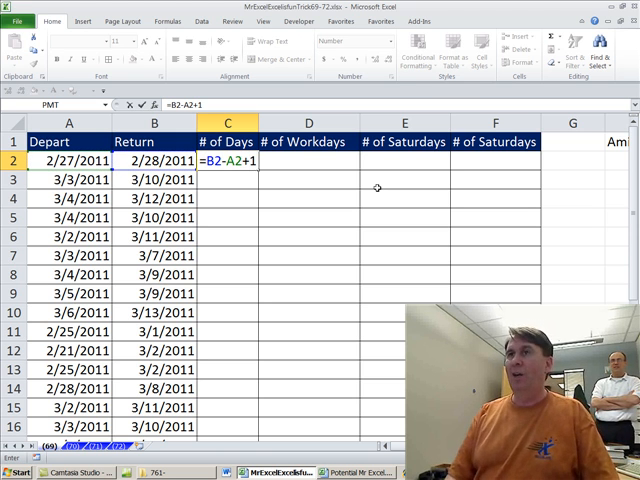
{"action": "key", "text": "Return"}
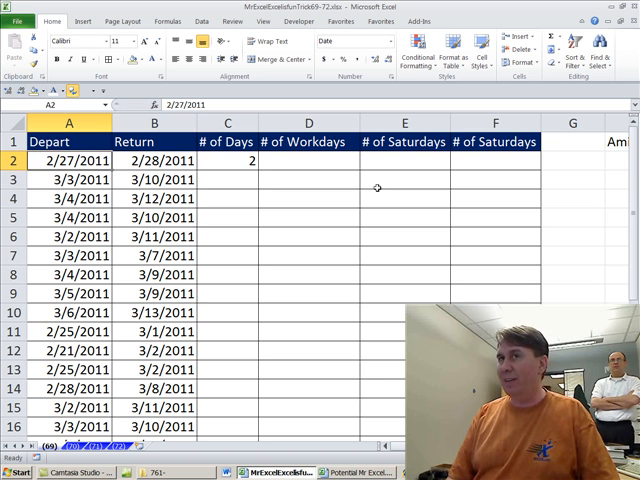
{"action": "left_click", "coordinate": [227, 161]}
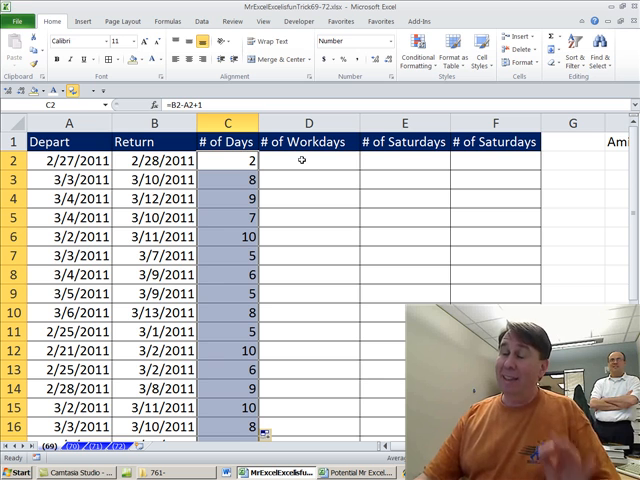
{"action": "left_click", "coordinate": [308, 160]}
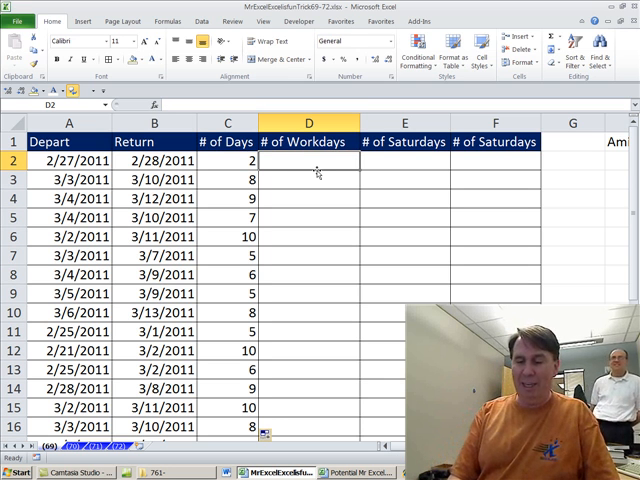
- Enter =NETWORKDAYS.INTL(A2,B2,17) in D2 and fill it down column D
{"action": "type", "text": "=net"}
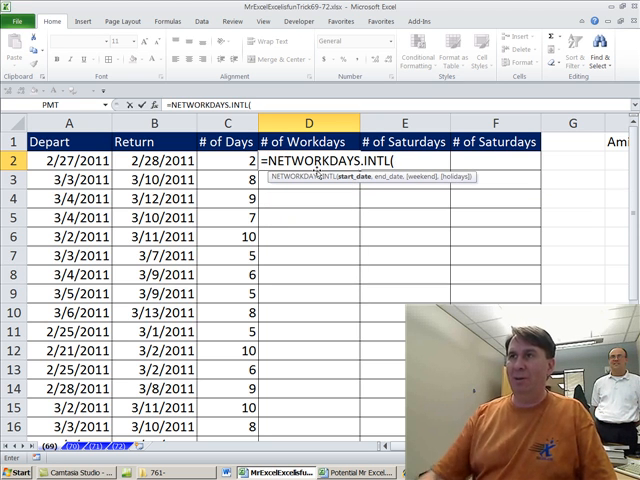
{"action": "left_click", "coordinate": [70, 160]}
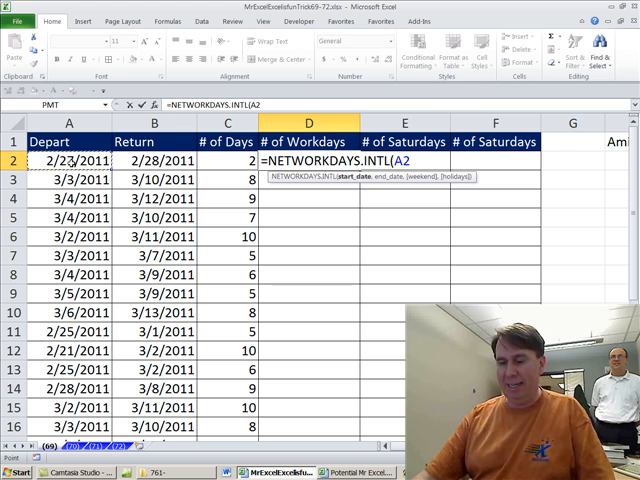
{"action": "type", "text": ","}
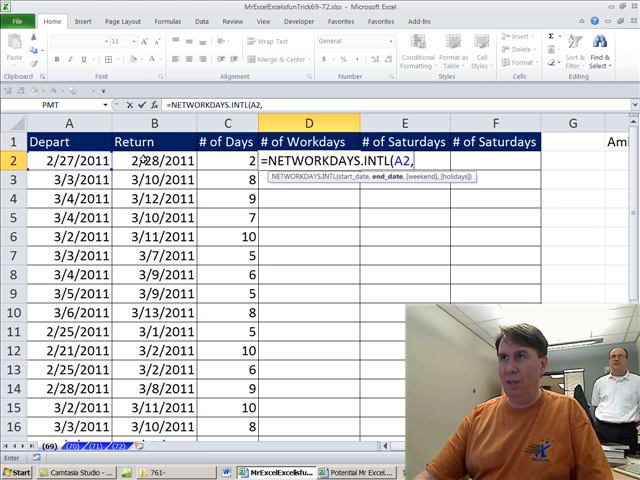
{"action": "type", "text": "B2,"}
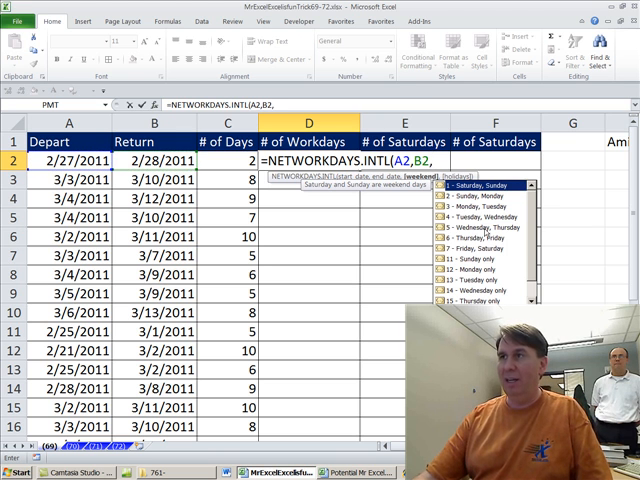
{"action": "scroll", "scroll_direction": "down", "scroll_amount": 3}
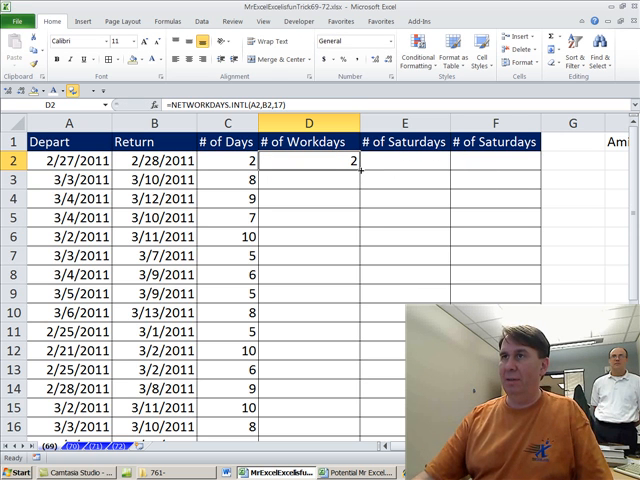
{"action": "left_click", "coordinate": [404, 160]}
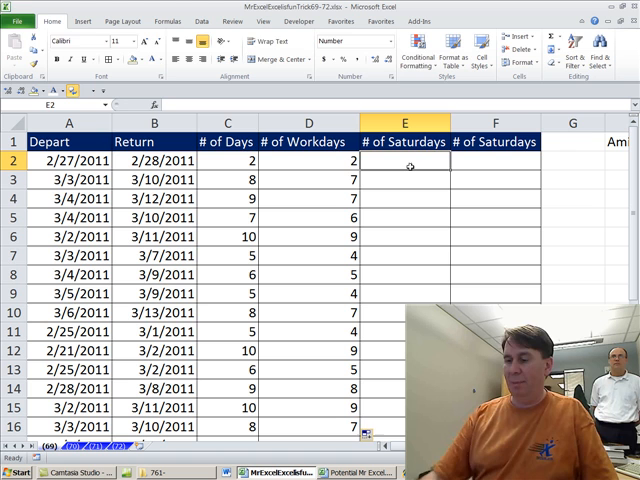
- Enter =+C2-D2 in E2 and format the Depart and Return dates as Long Date
{"action": "type", "text": "+C2"}
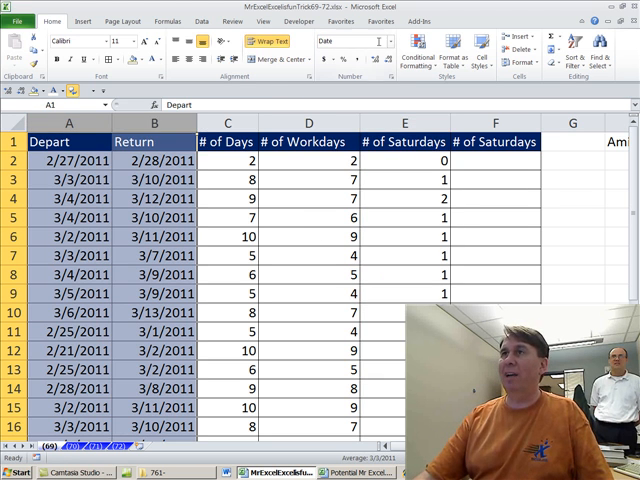
{"action": "left_click", "coordinate": [360, 41]}
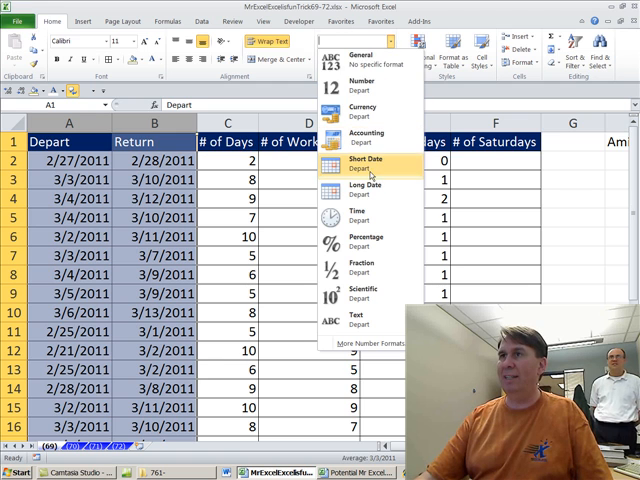
{"action": "left_click", "coordinate": [366, 188]}
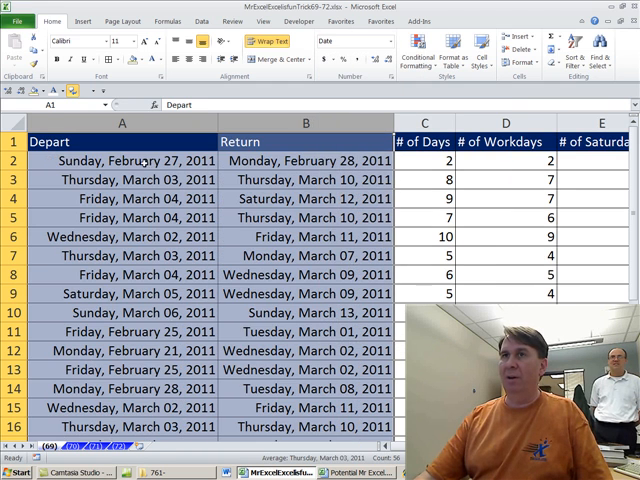
{"action": "left_click", "coordinate": [122, 160]}
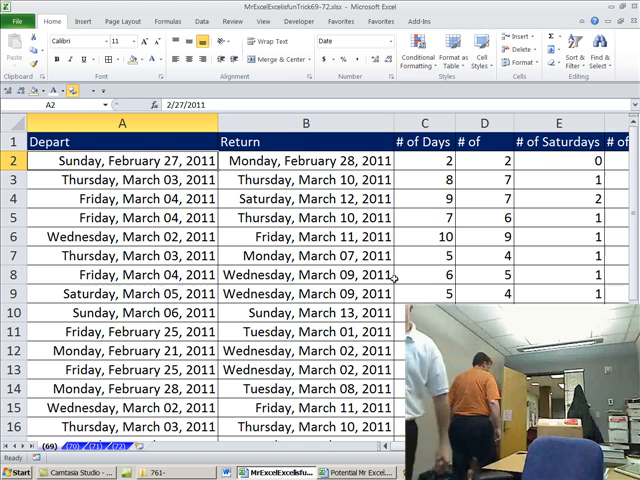
- Inspect the E2 days-minus-workdays formula and the D2 NETWORKDAYS.INTL formula without changing them
{"action": "left_click", "coordinate": [558, 160]}
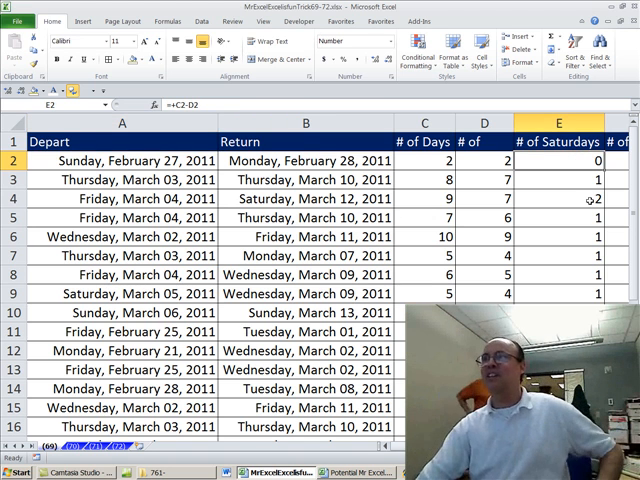
{"action": "scroll", "scroll_direction": "right", "scroll_amount": 3}
{"action": "type", "text": "=NETWORKDAYS.INTL(A2,B2,17)"}
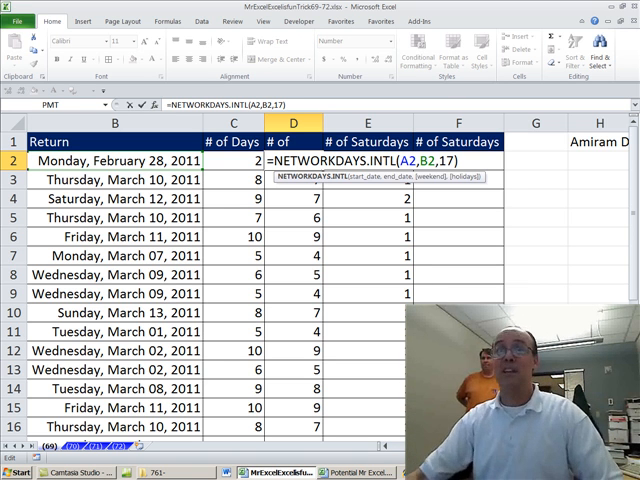
{"action": "key", "text": "Return"}
{"action": "type", "text": "="}
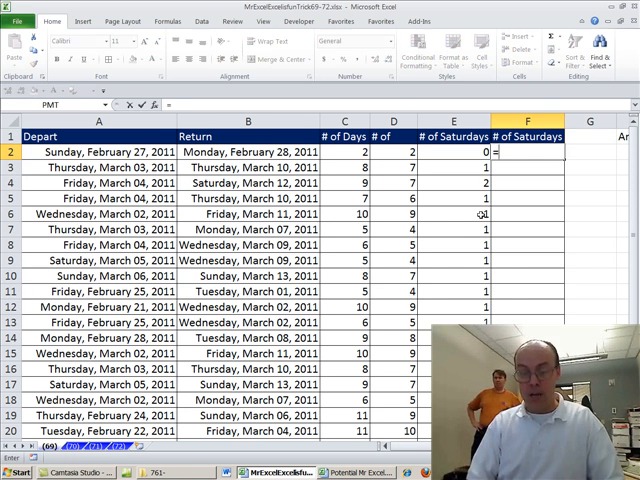
- In F2, build =WEEKDAY(ROW(INDIRECT(A2&":"&B2 over the Depart-to-Return range
{"action": "type", "text": "WEEKDAY("}
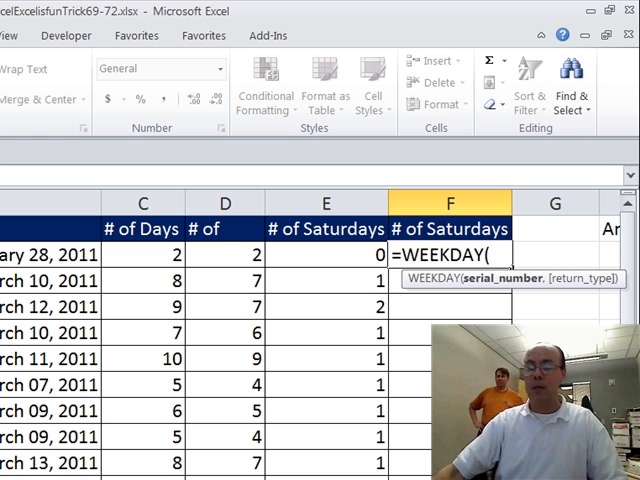
{"action": "type", "text": "row"}
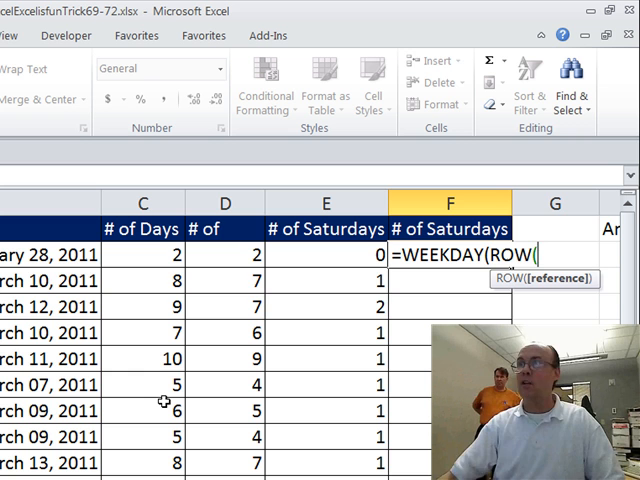
{"action": "type", "text": "in"}
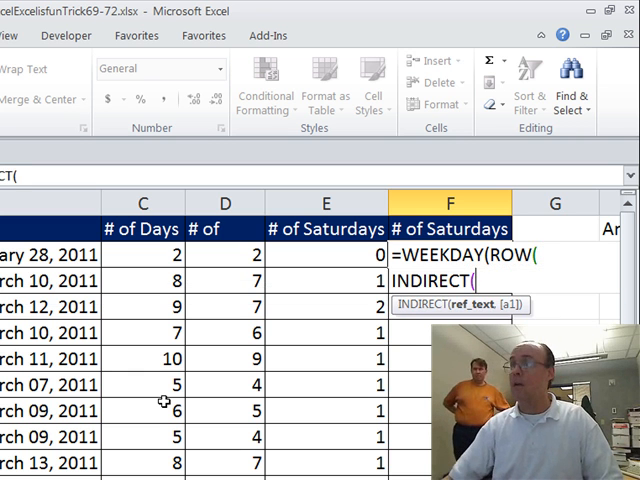
{"action": "mouse_move", "coordinate": [357, 332]}
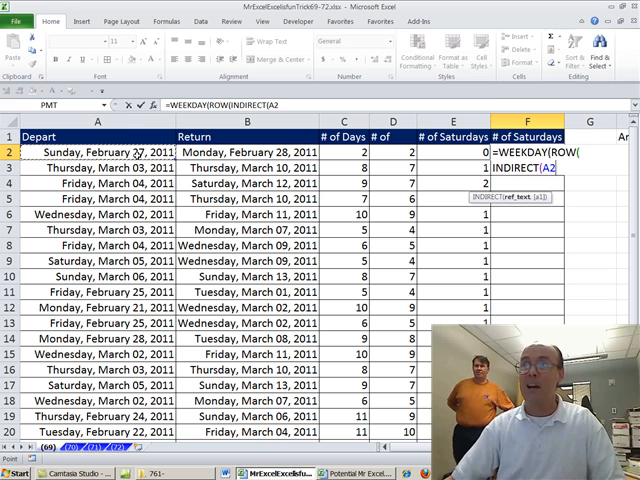
{"action": "type", "text": "&\""}
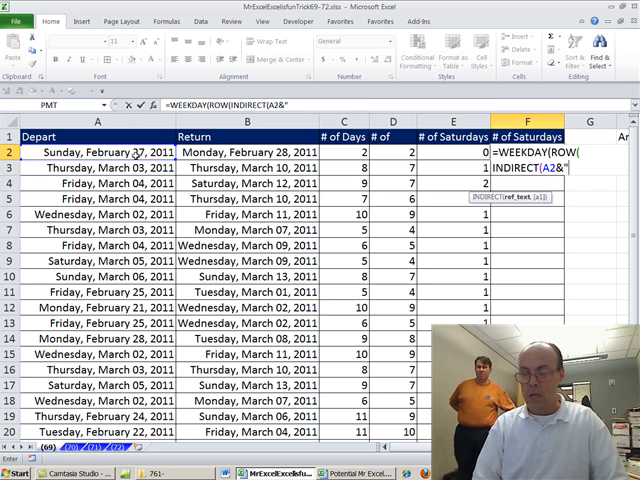
{"action": "type", "text": "&"}
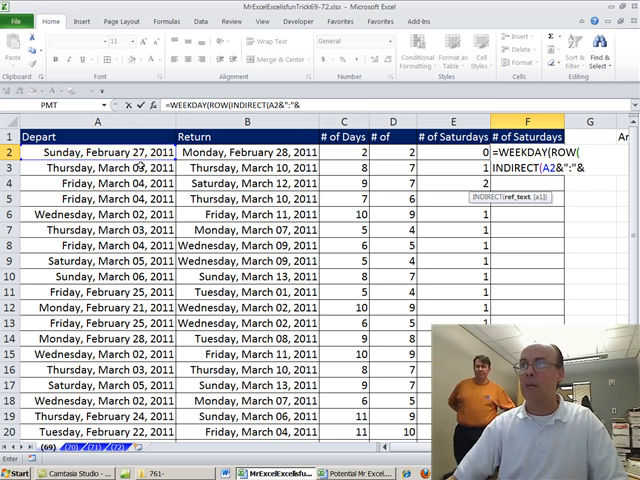
{"action": "type", "text": "B2))"}
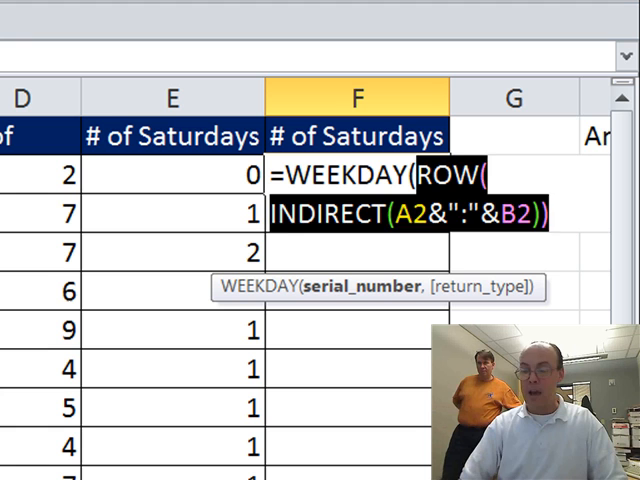
- Preview ROW(INDIRECT(A2&":"&B2)) date serials with F9, then close the WEEKDAY parentheses
{"action": "key", "text": "f9"}
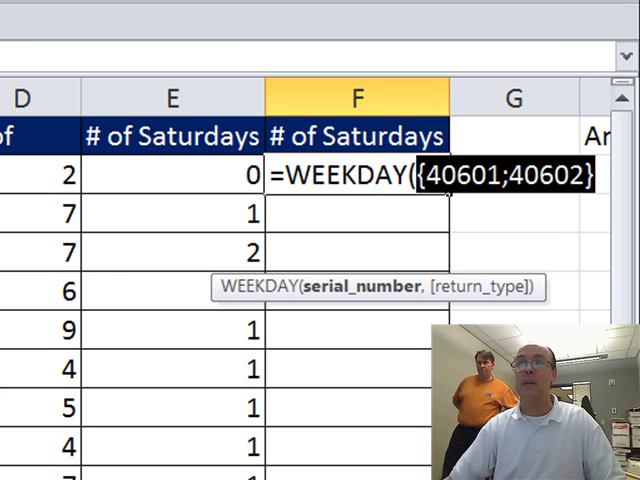
{"action": "mouse_move", "coordinate": [197, 292]}
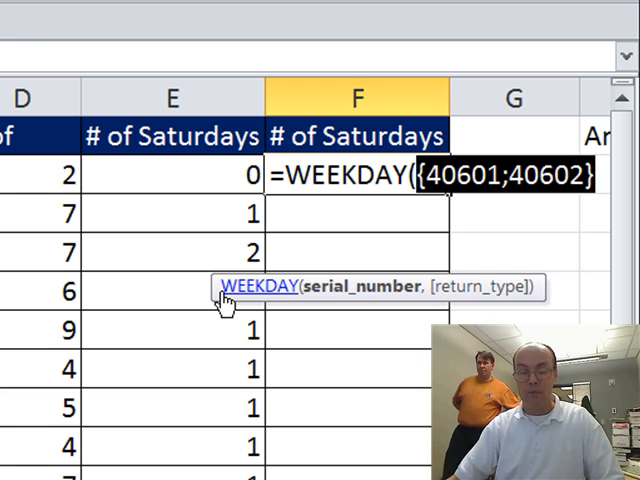
{"action": "type", "text": "ROW(INDIRECT(A2&\":\"&B2)"}
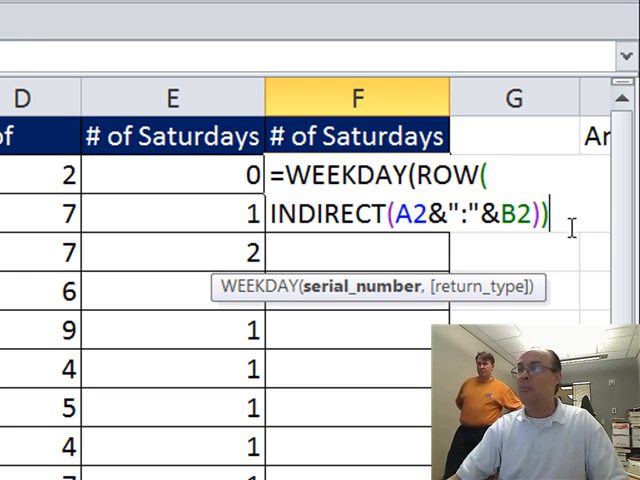
{"action": "type", "text": ","}
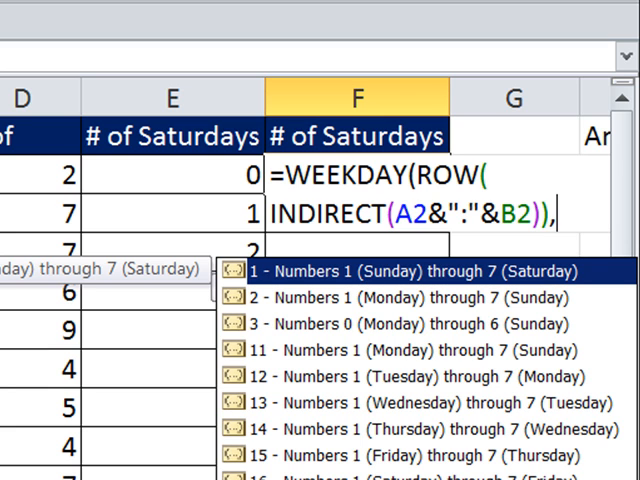
{"action": "mouse_move", "coordinate": [280, 290]}
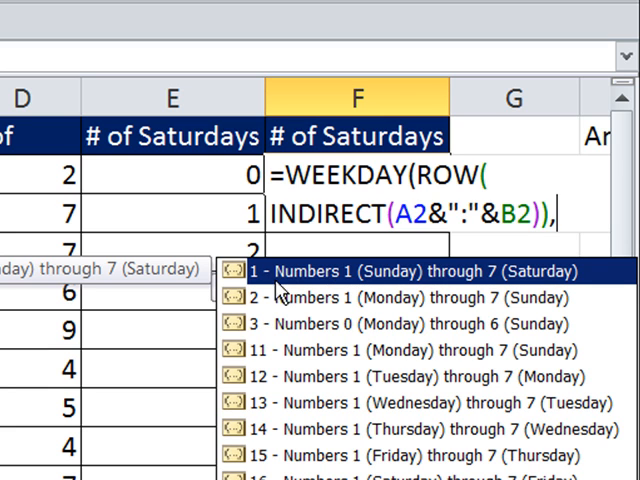
{"action": "mouse_move", "coordinate": [353, 285]}
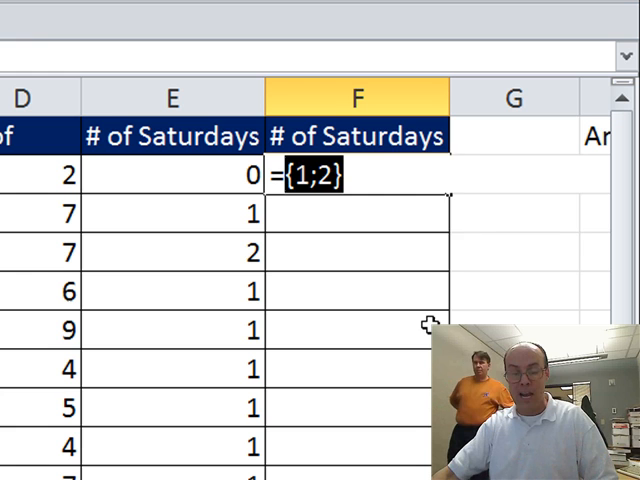
{"action": "type", "text": "=WEEKDAY(ROW(INDIRECT(A2&\":\"&B2)))"}
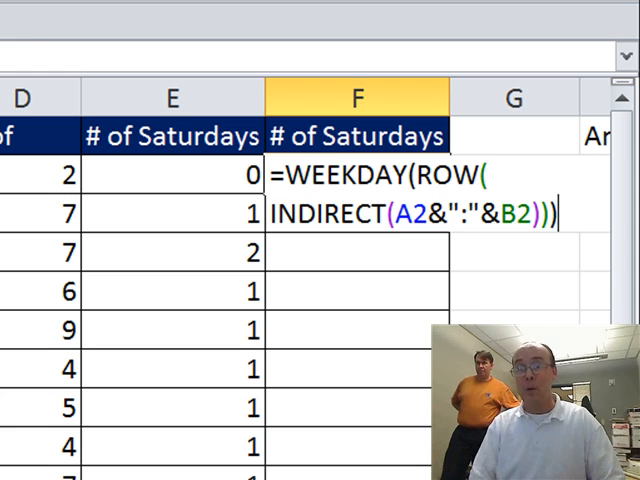
- Wrap it as =SUMPRODUCT(--(WEEKDAY(...)<7)) and enter it into every trip row
{"action": "type", "text": ">"}
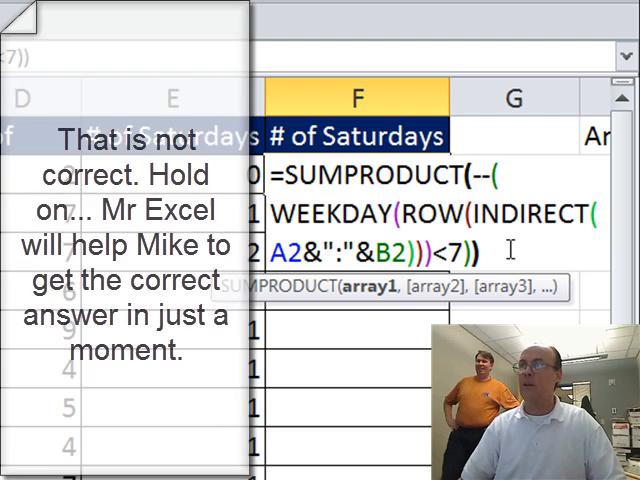
{"action": "key", "text": "Return"}
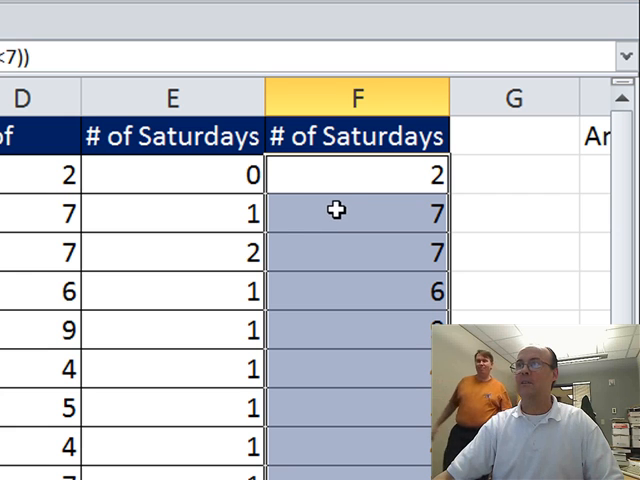
{"action": "mouse_move", "coordinate": [348, 183]}
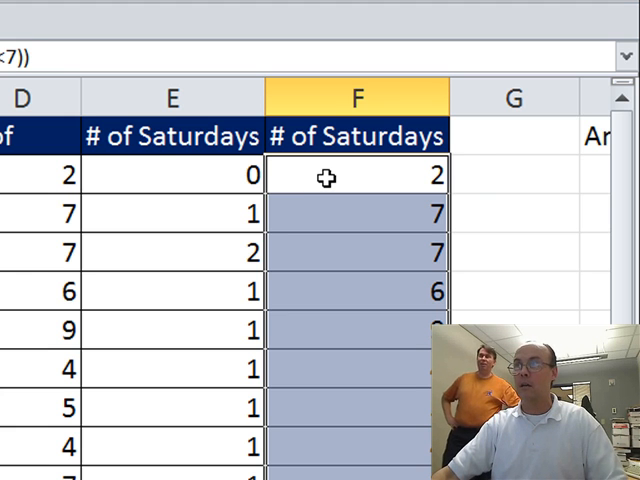
{"action": "mouse_move", "coordinate": [325, 473]}
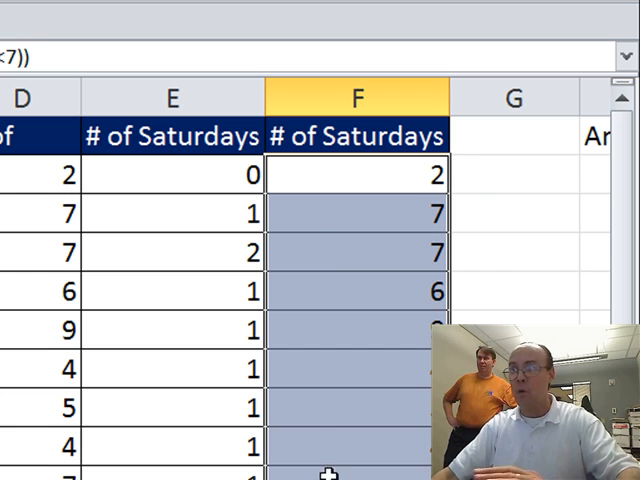
{"action": "mouse_move", "coordinate": [372, 189]}
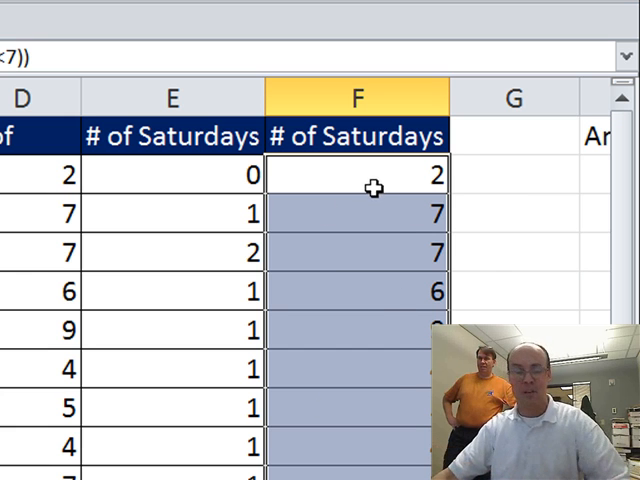
{"action": "double_click", "coordinate": [357, 174]}
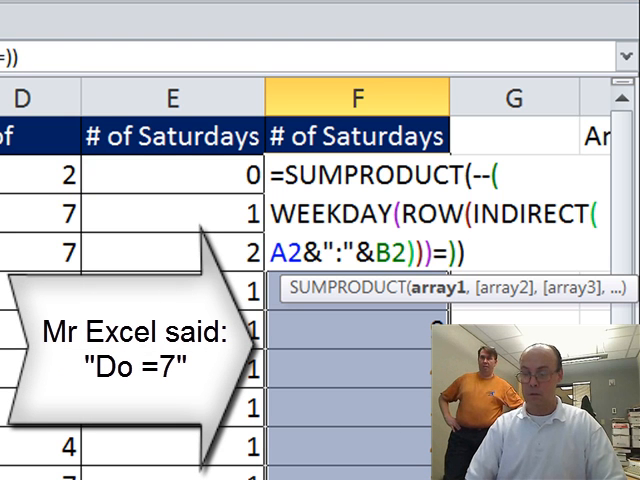
- Change the comparison from <7 to =7 and re-enter it across all trip rows
{"action": "type", "text": "=7"}
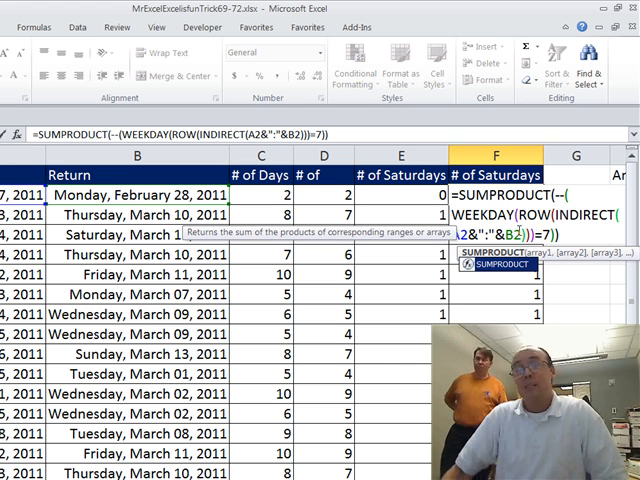
{"action": "key", "text": "Return"}
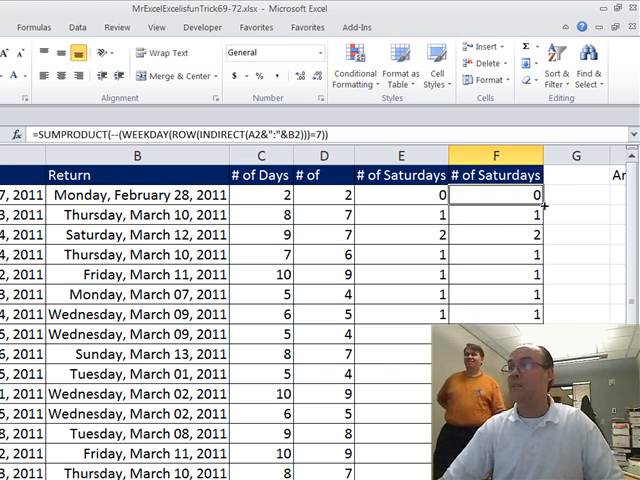